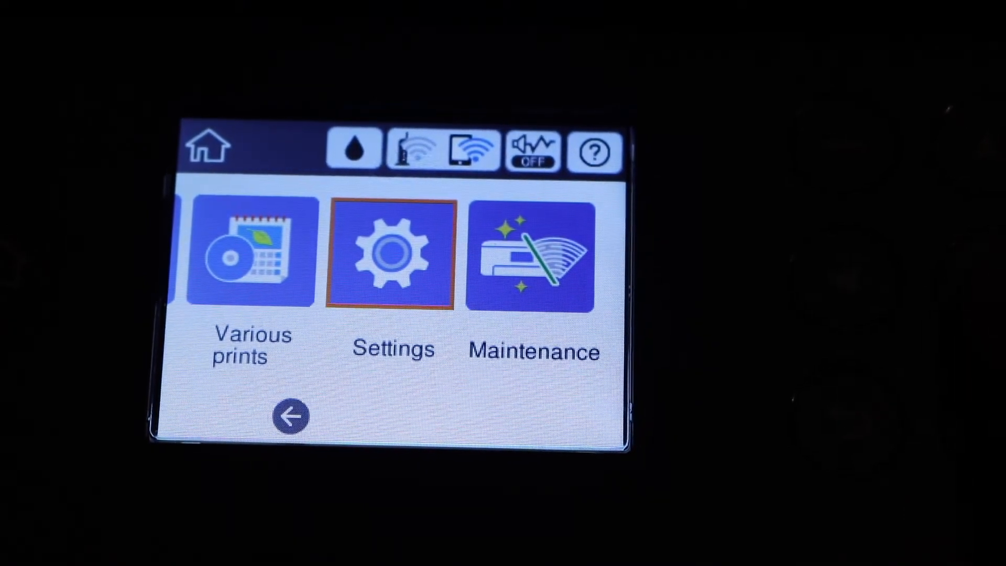
Step: Go into Settings and reach the Network Connection Settings screen
{"action": "left_click", "coordinate": [395, 256]}
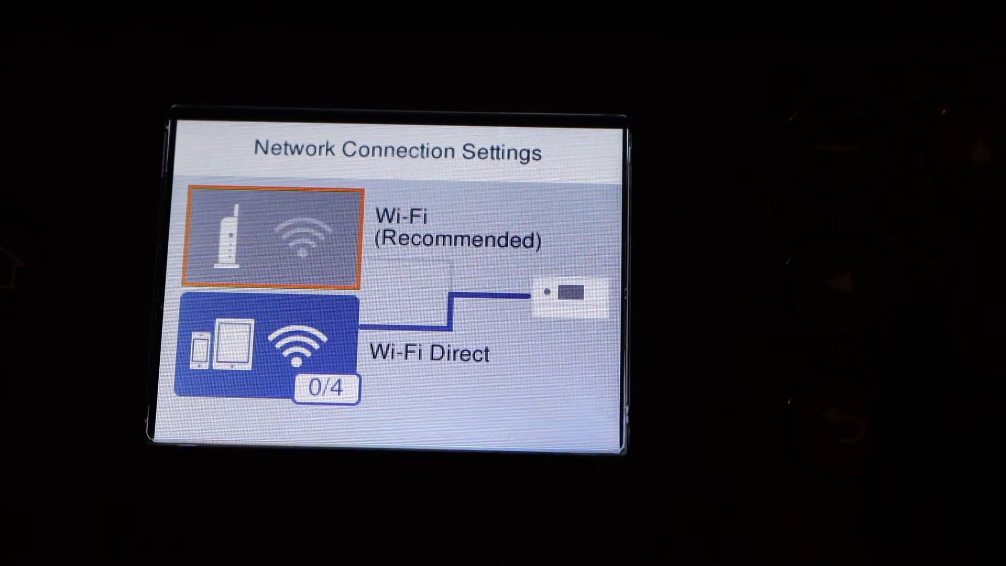
Step: Choose Wi-Fi (Recommended) and manually enter the network name BELL769
{"action": "left_click", "coordinate": [276, 231]}
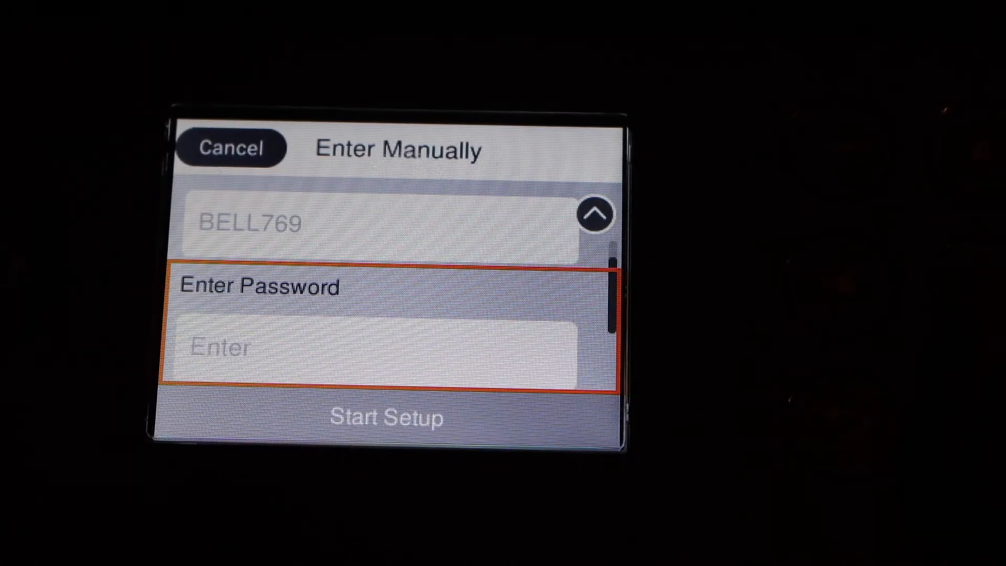
Step: Enter the BELL769 Wi-Fi password on the on-screen keyboard and confirm it with OK
{"action": "left_click", "coordinate": [384, 348]}
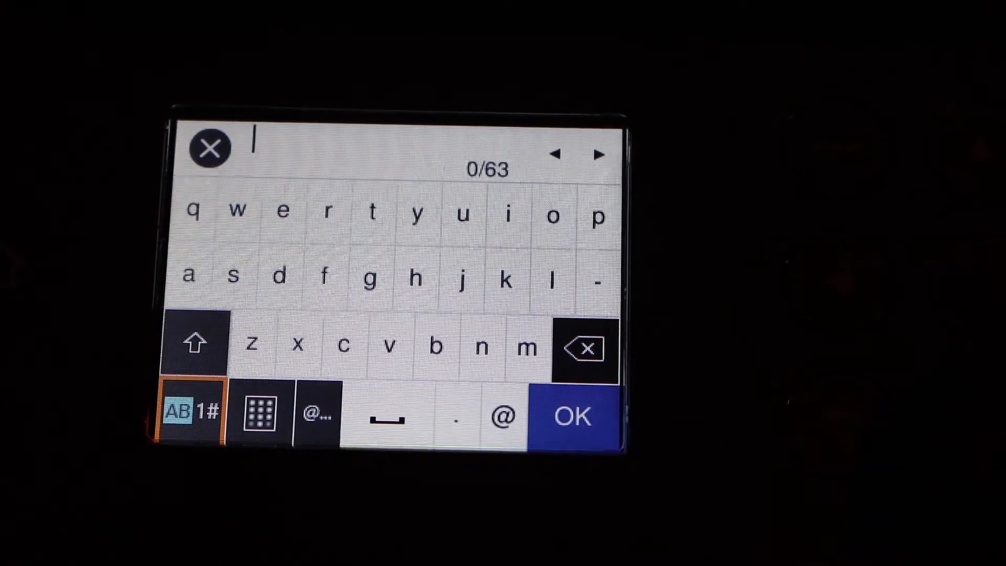
{"action": "left_click", "coordinate": [196, 412]}
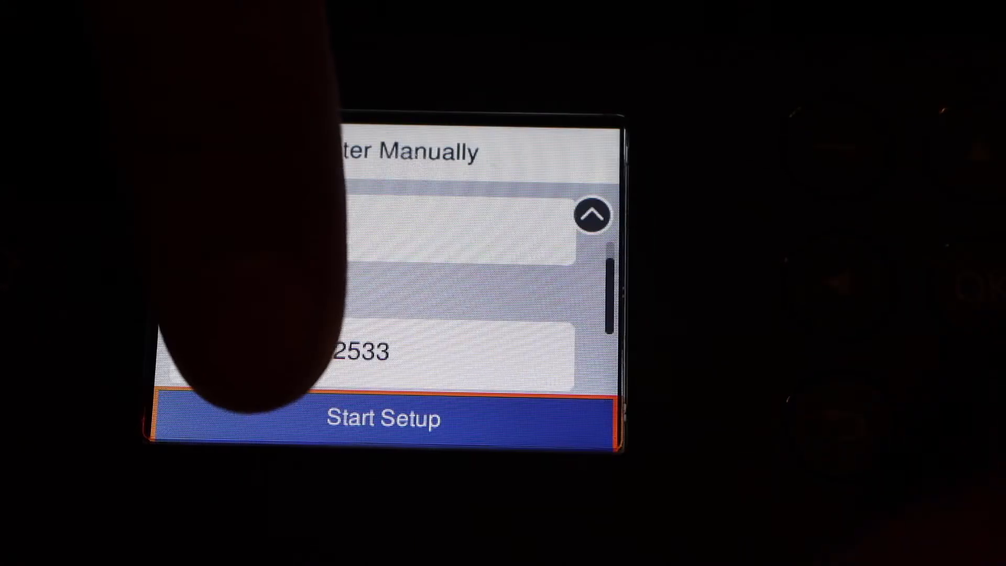
Step: Run Start Setup to join BELL769, dismiss Setup Complete and answer the Epson Connect prompt
{"action": "left_click", "coordinate": [385, 418]}
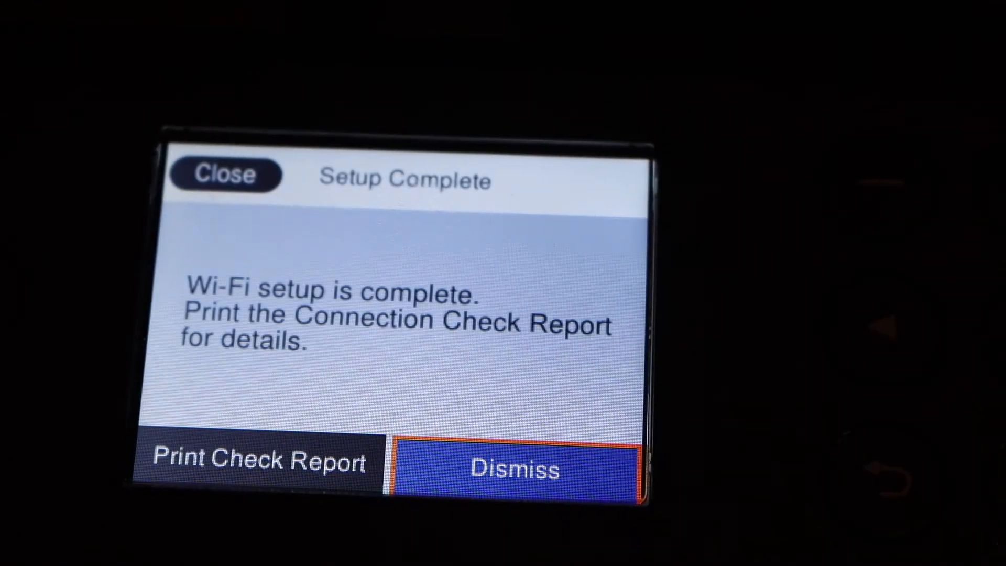
{"action": "left_click", "coordinate": [514, 465]}
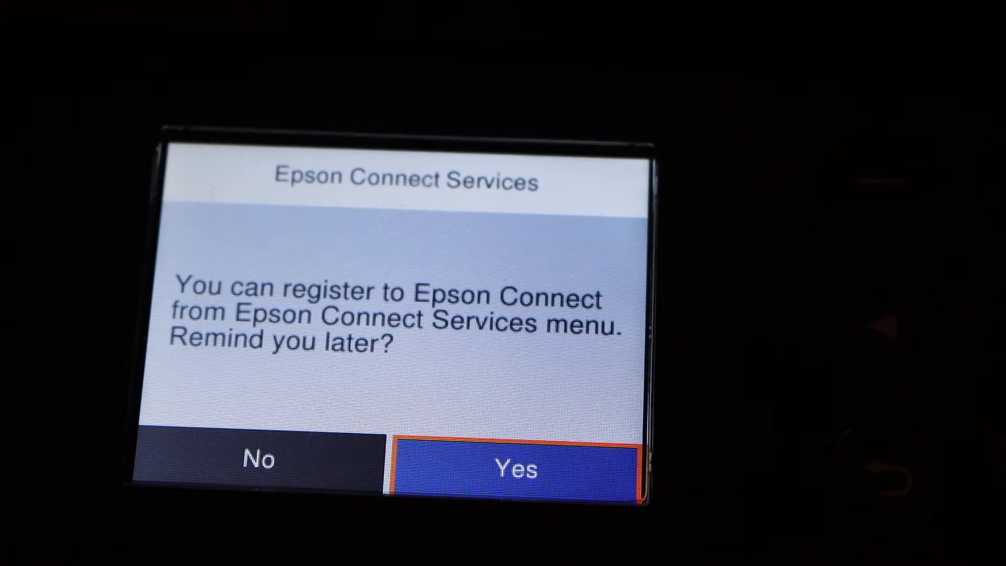
{"action": "left_click", "coordinate": [513, 464]}
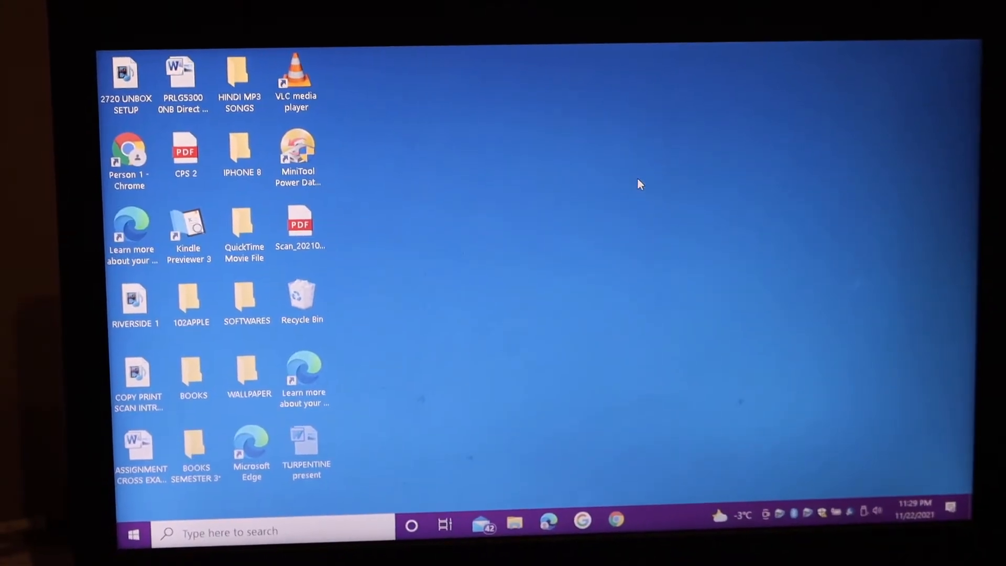
Step: Launch Windows Settings from the Start menu at its home page
{"action": "left_click", "coordinate": [133, 530]}
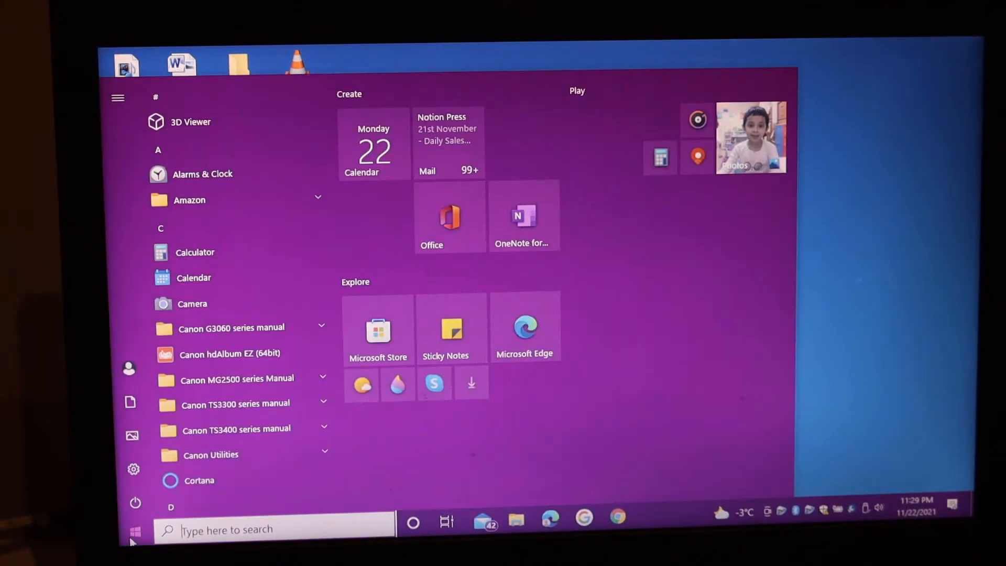
{"action": "left_click", "coordinate": [133, 469]}
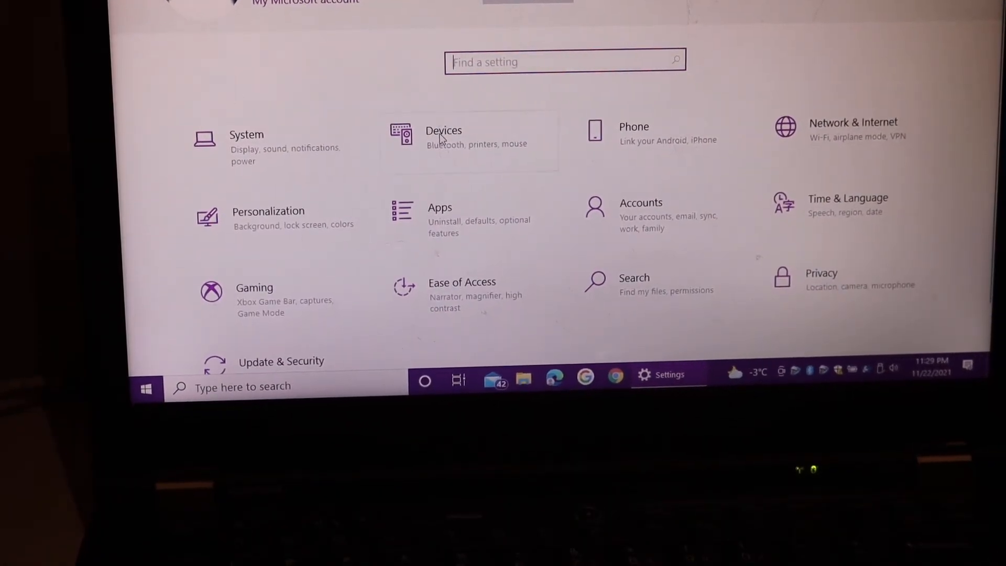
Step: Go to Devices > Printers & scanners, listing EPSON XP-6000 Series and EPSON74F924
{"action": "left_click", "coordinate": [442, 135]}
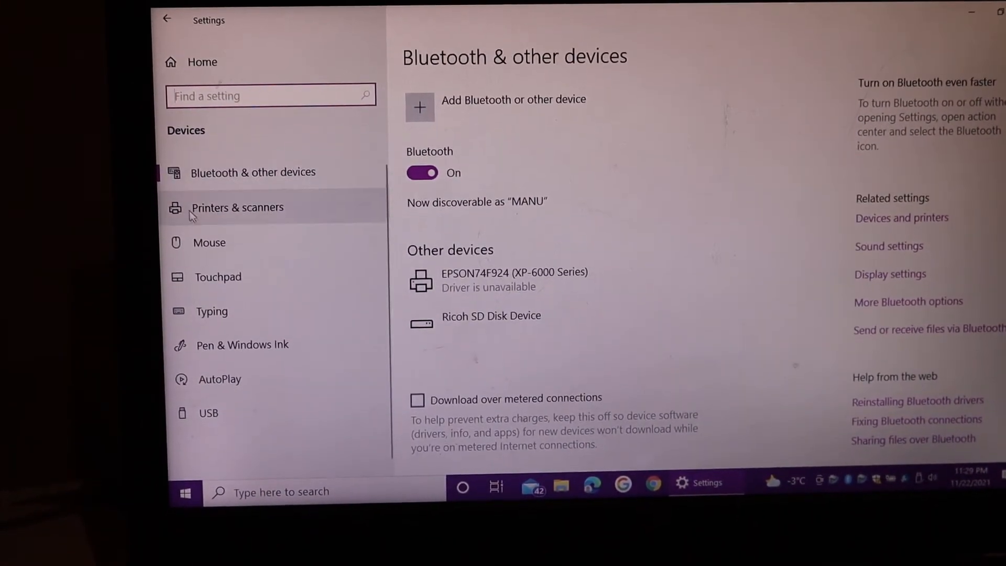
{"action": "left_click", "coordinate": [237, 206]}
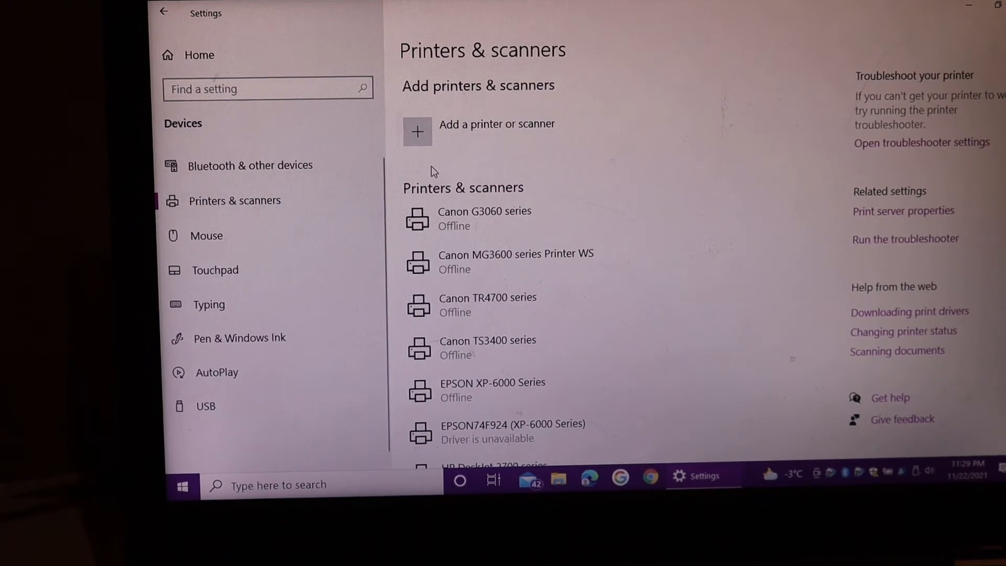